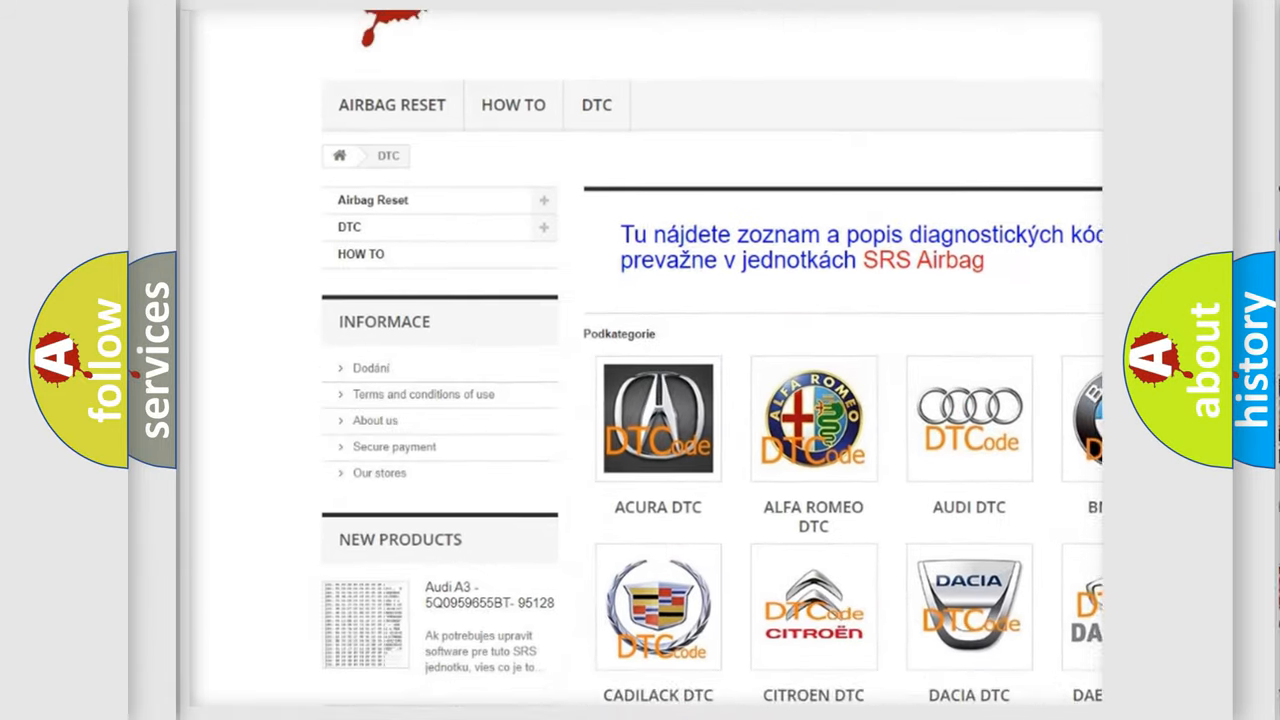
scroll(down, 3)
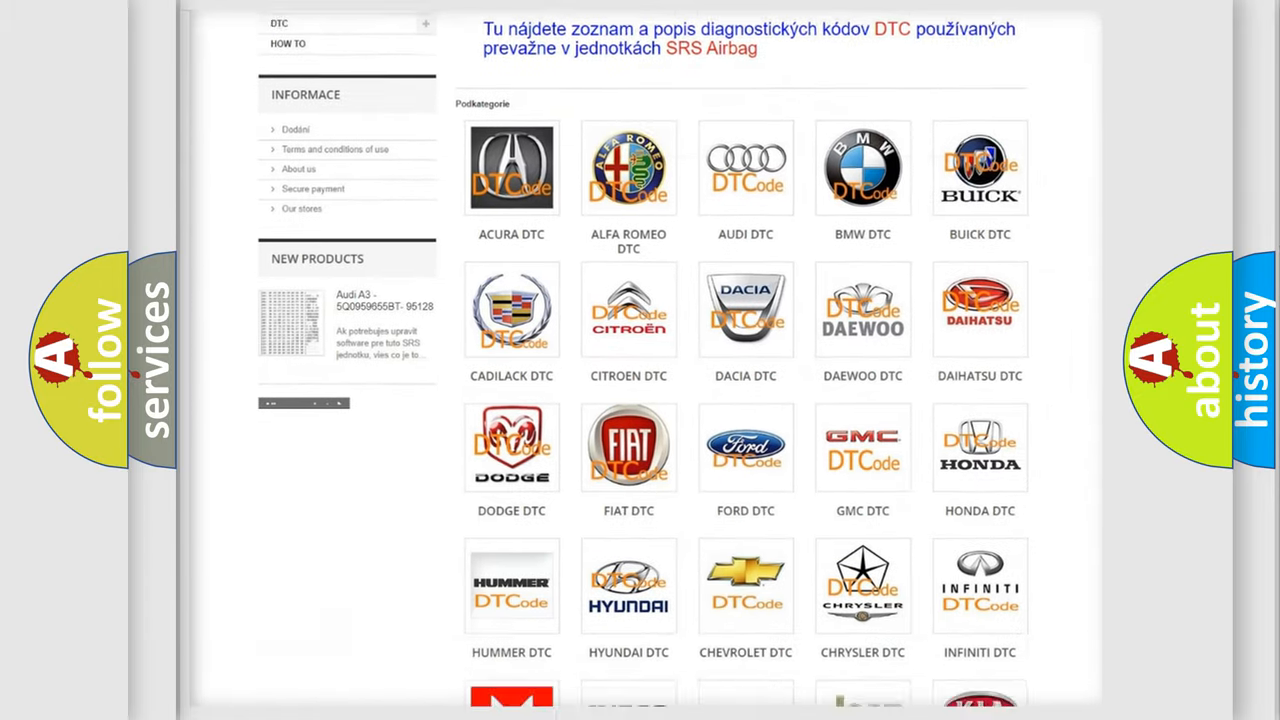
scroll(down, 3)
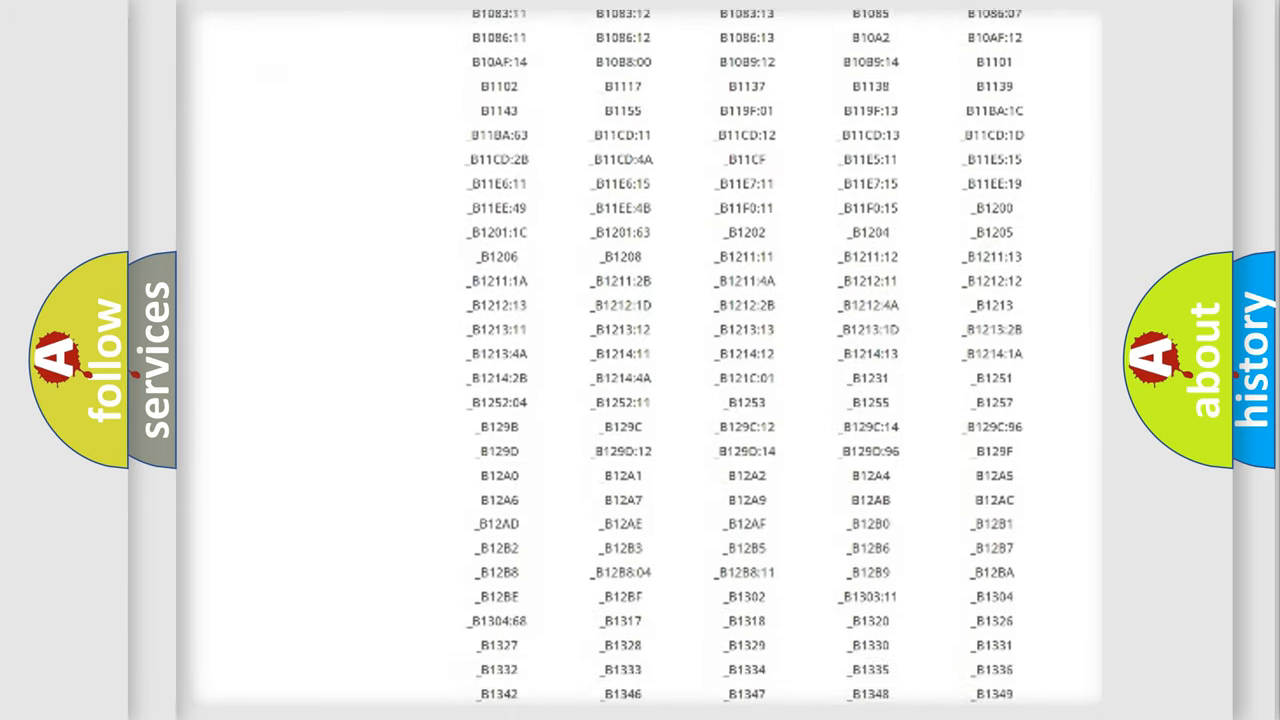
scroll(down, 3)
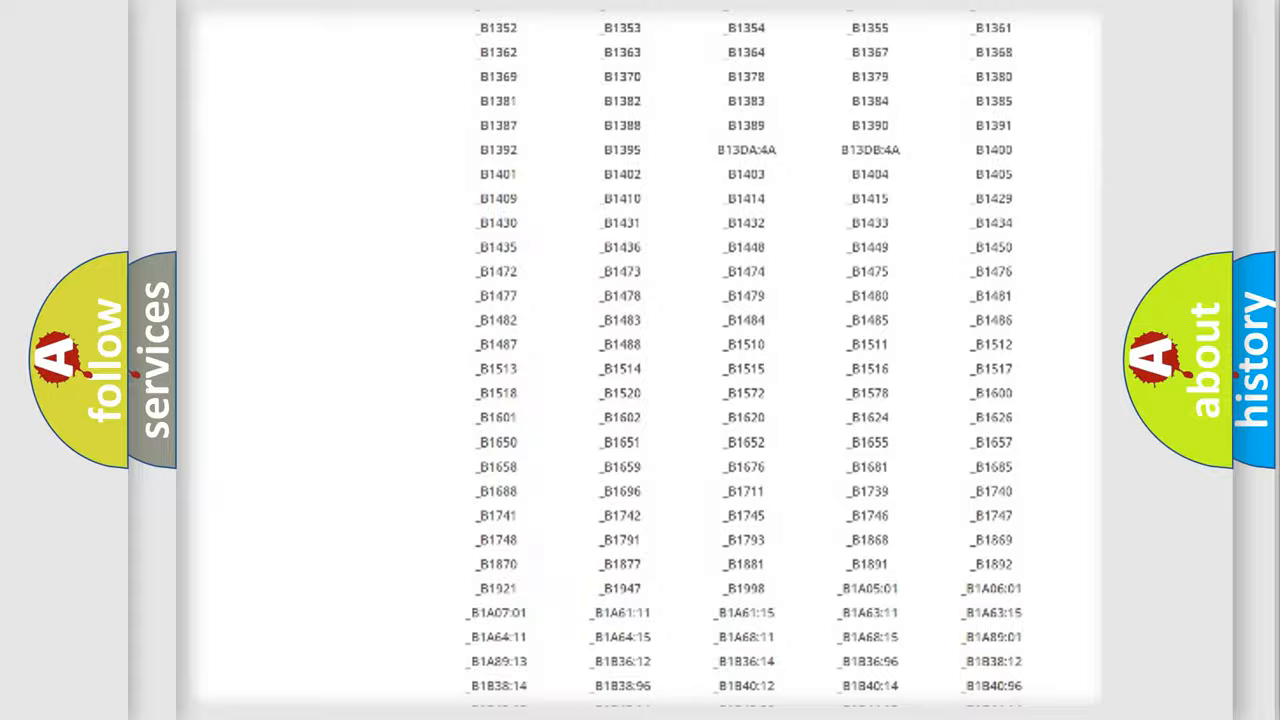